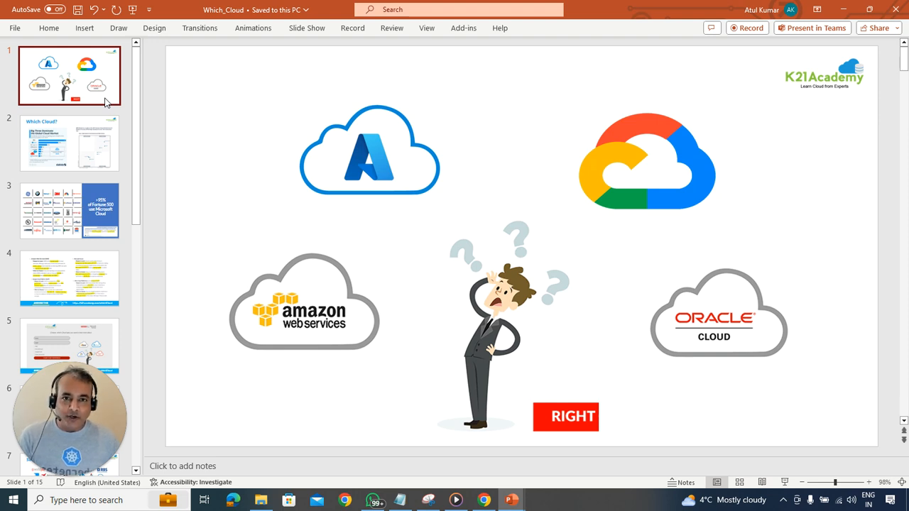
Step: Page through Which Cloud?, reasons to learn each cloud, and Helping Individuals Like You.
click(69, 143)
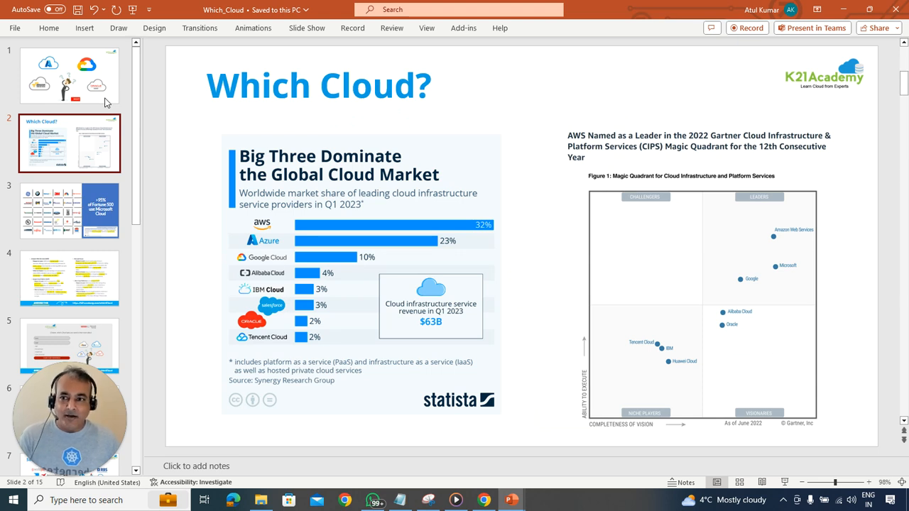
click(69, 277)
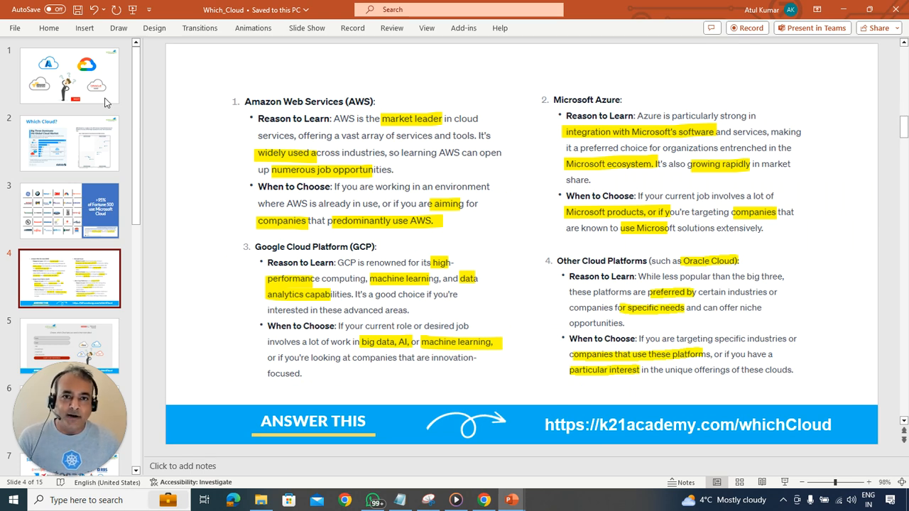
click(69, 346)
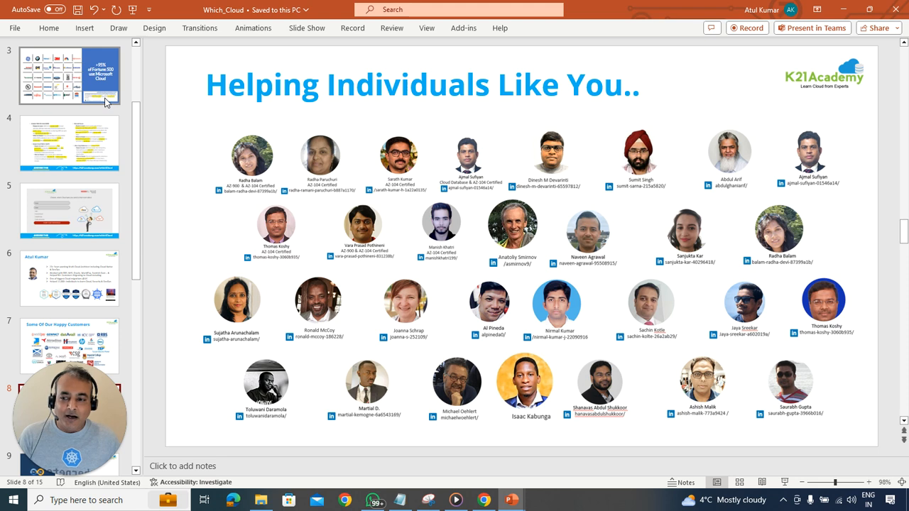
Step: Glance at Some Of Our Happy Customers, then return to slide 2's market share chart
click(69, 345)
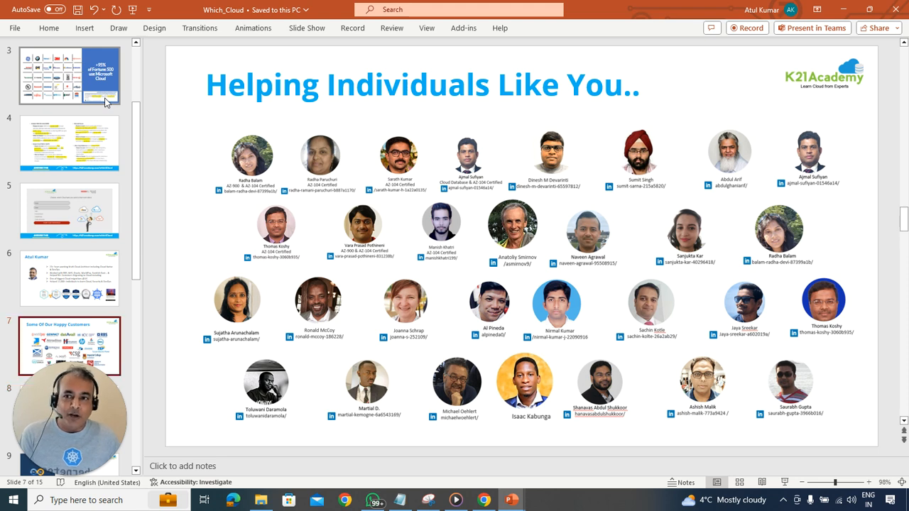
click(70, 143)
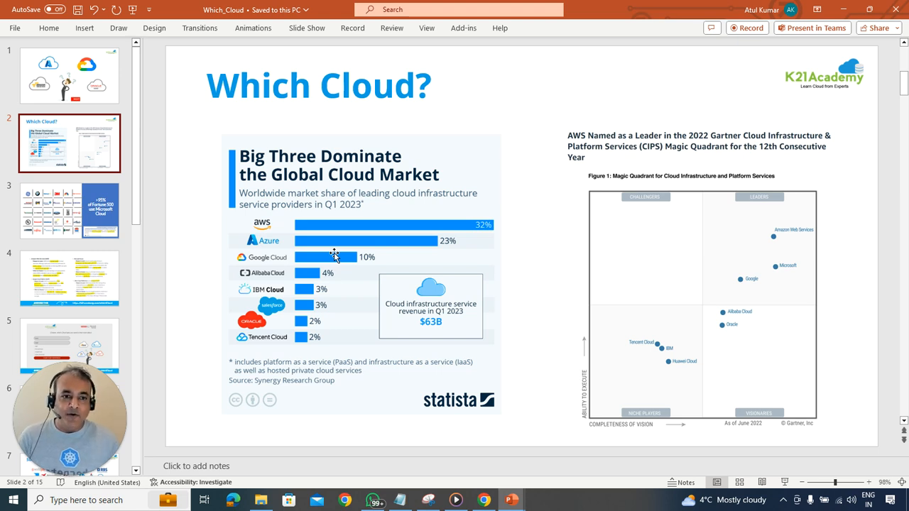
mouse_move(793, 293)
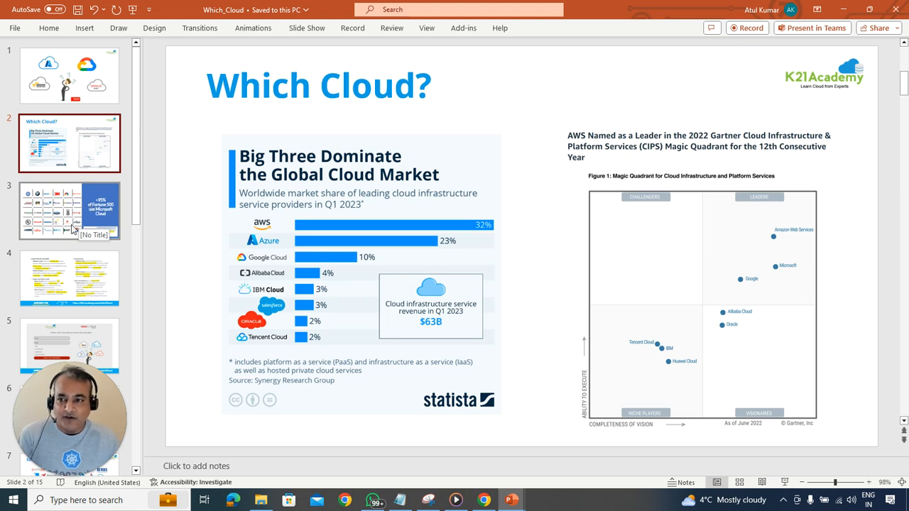
Step: Present slide 3 on Fortune 500 Microsoft Cloud use, then slide 4's reasons to learn
click(69, 211)
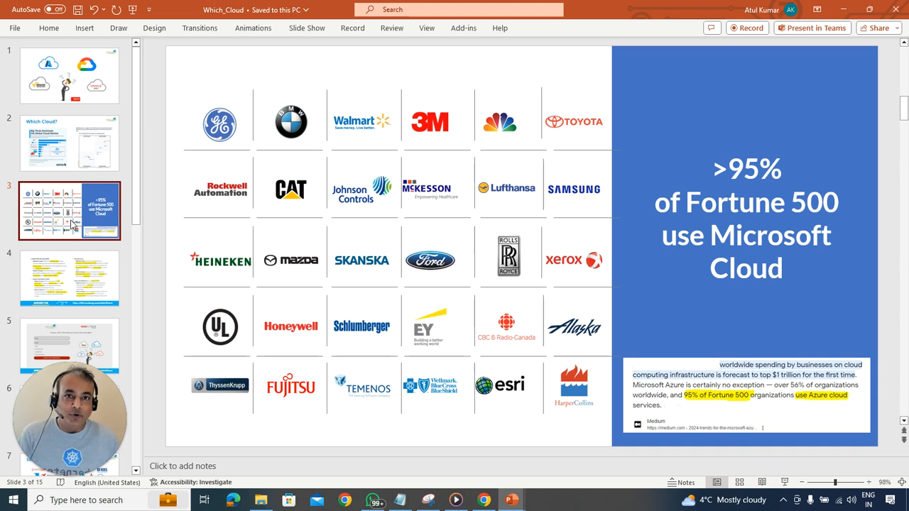
click(68, 278)
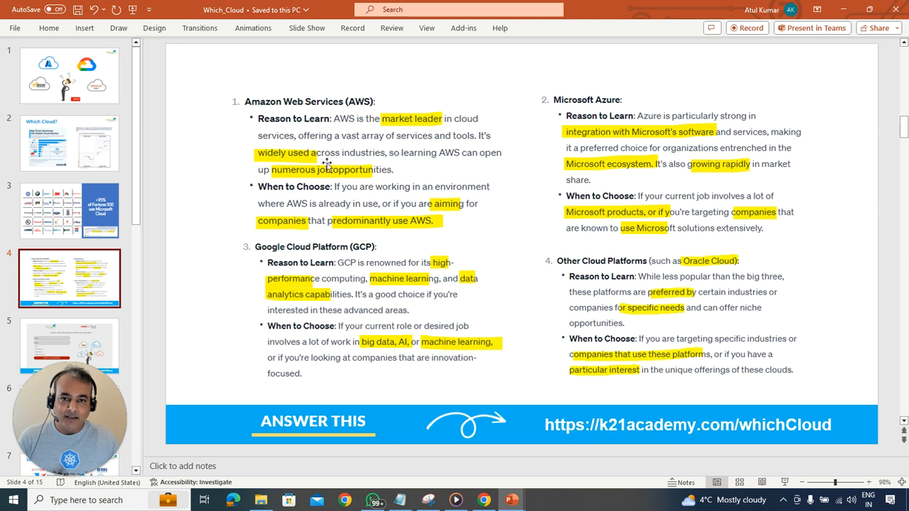
mouse_move(348, 169)
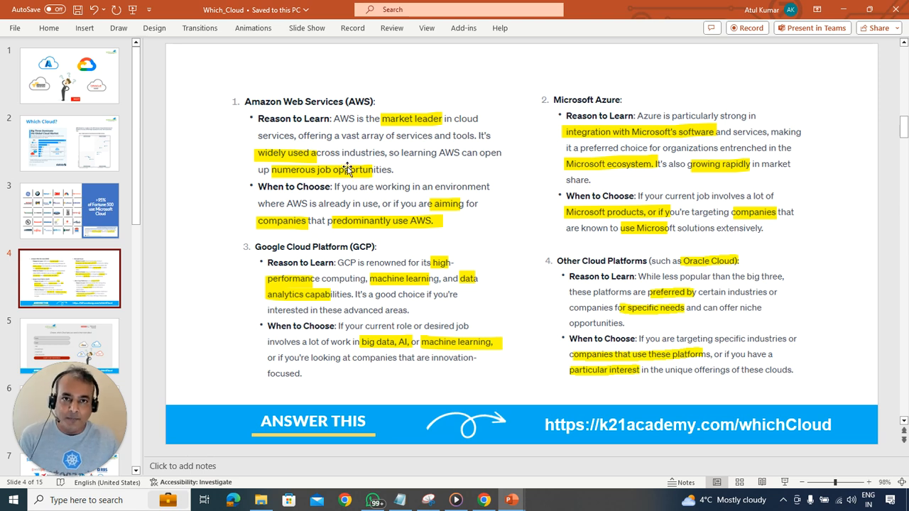
mouse_move(365, 180)
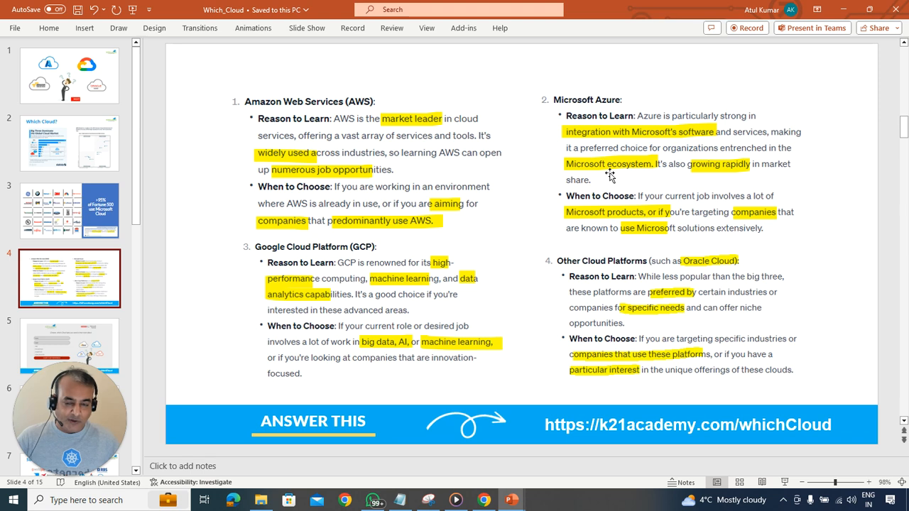
Step: Display slide 5's form with name, email and four cloud topic choices
click(70, 345)
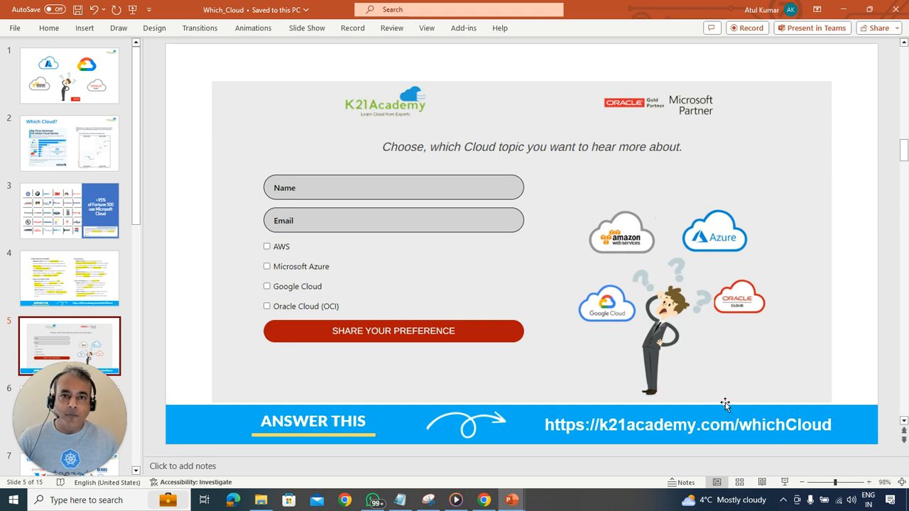
mouse_move(301, 205)
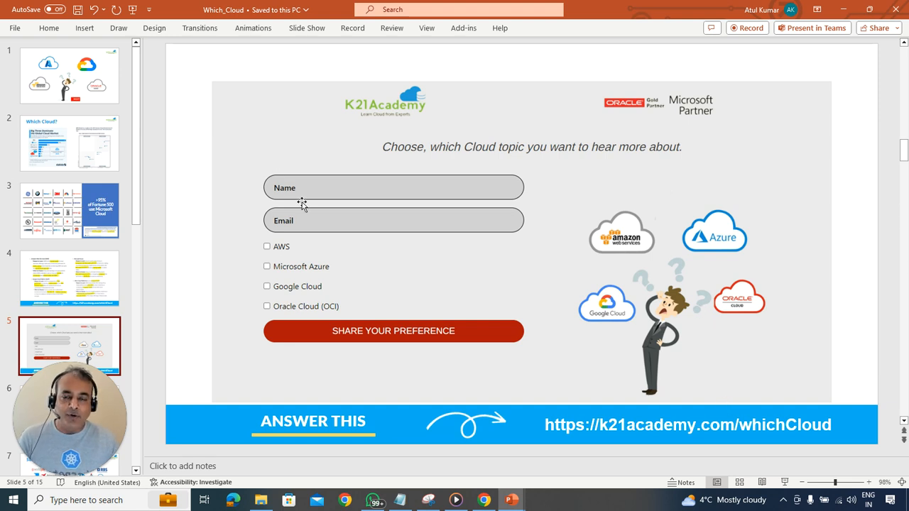
mouse_move(274, 287)
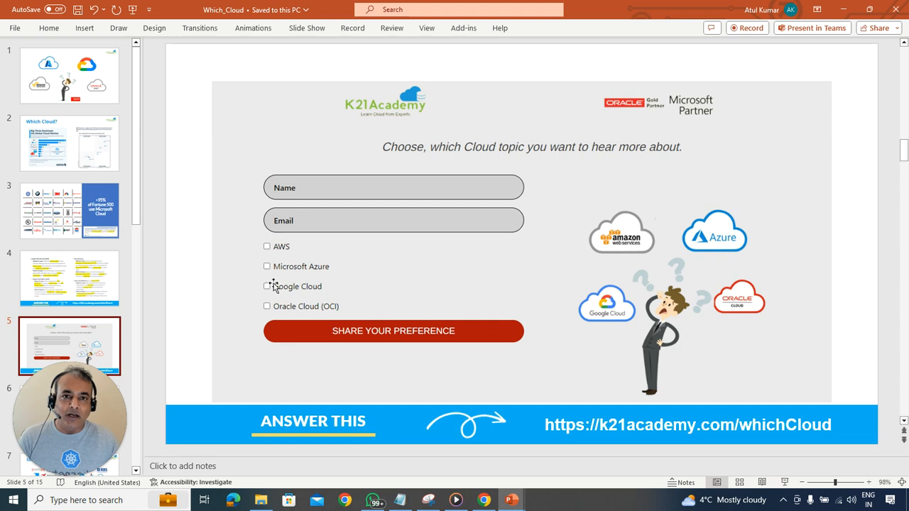
mouse_move(292, 319)
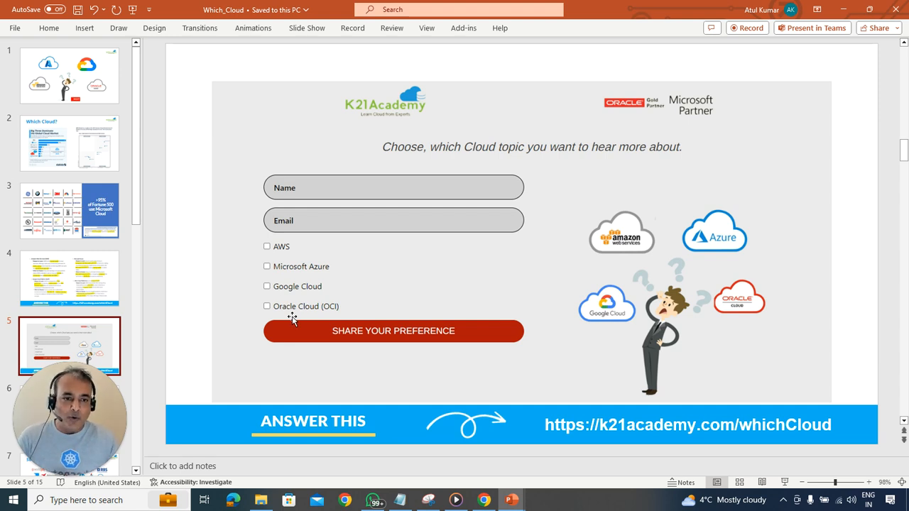
mouse_move(126, 276)
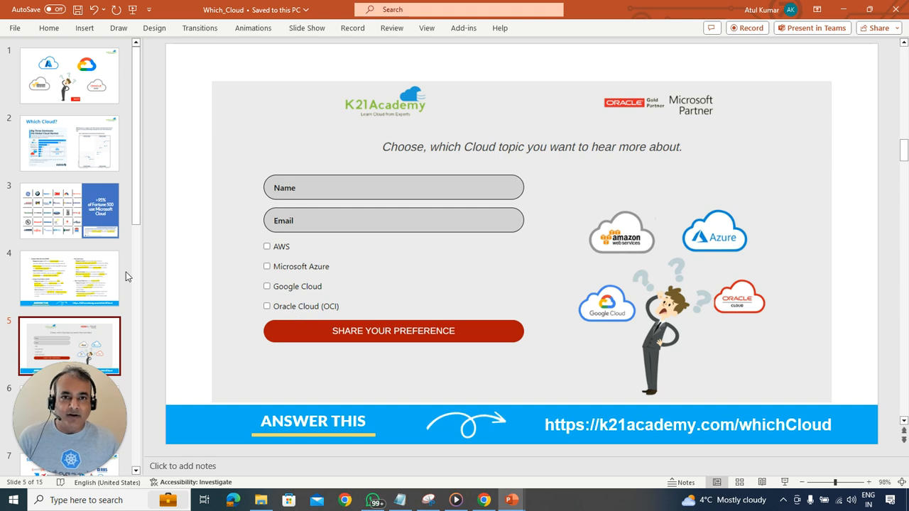
scroll(down, 3)
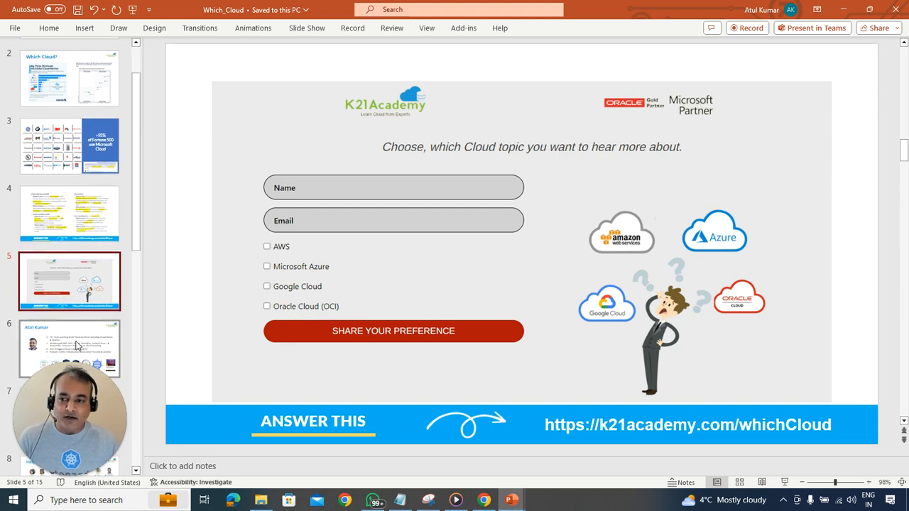
Step: Move from the presenter profile through Multi Cloud to slide 12, Single vs Multi Cloud
click(69, 348)
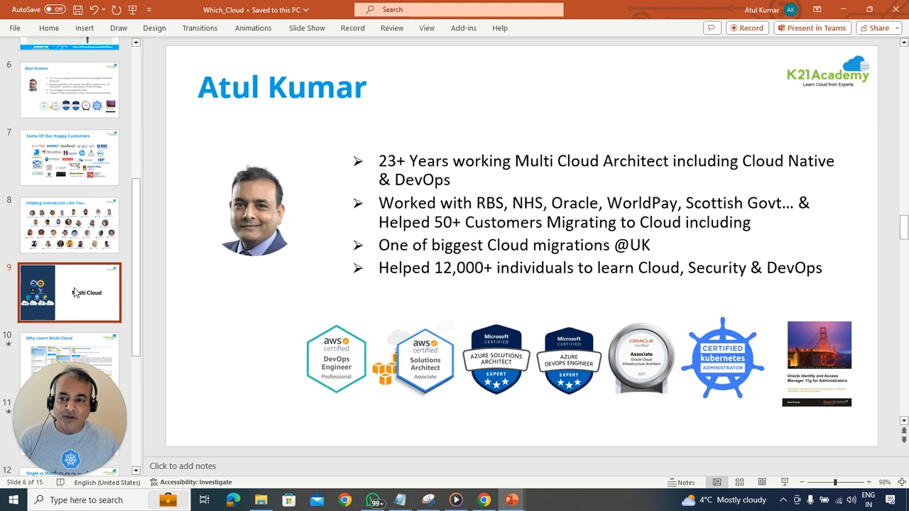
click(69, 292)
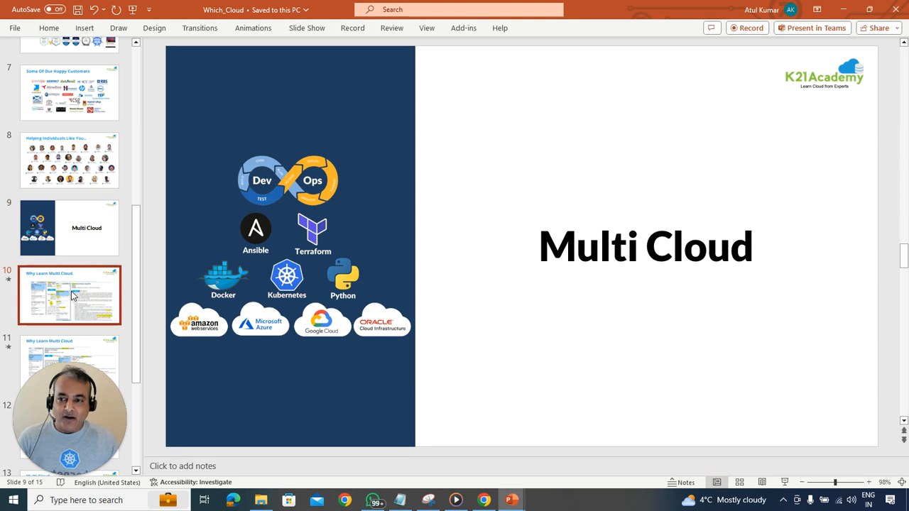
click(69, 295)
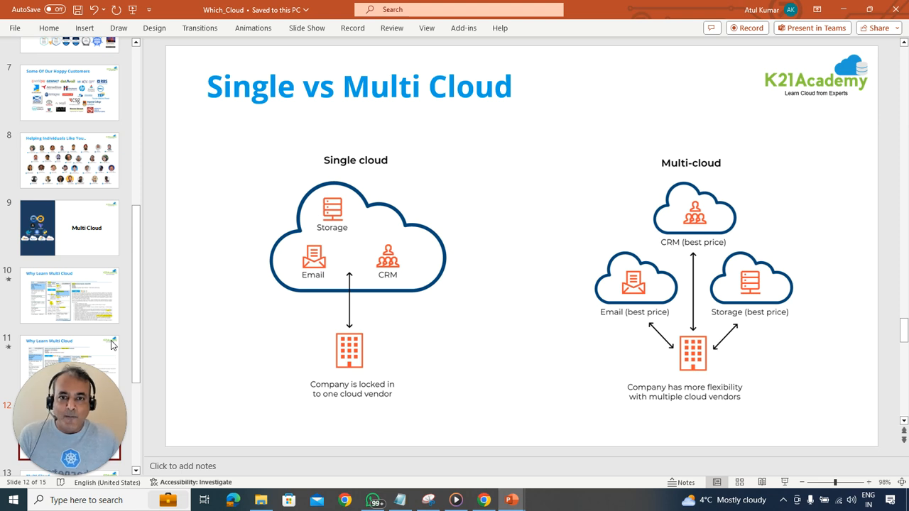
Step: Show the topic form and book-a-call slide 15, then jump back to Multi Cloud slide 9
click(69, 341)
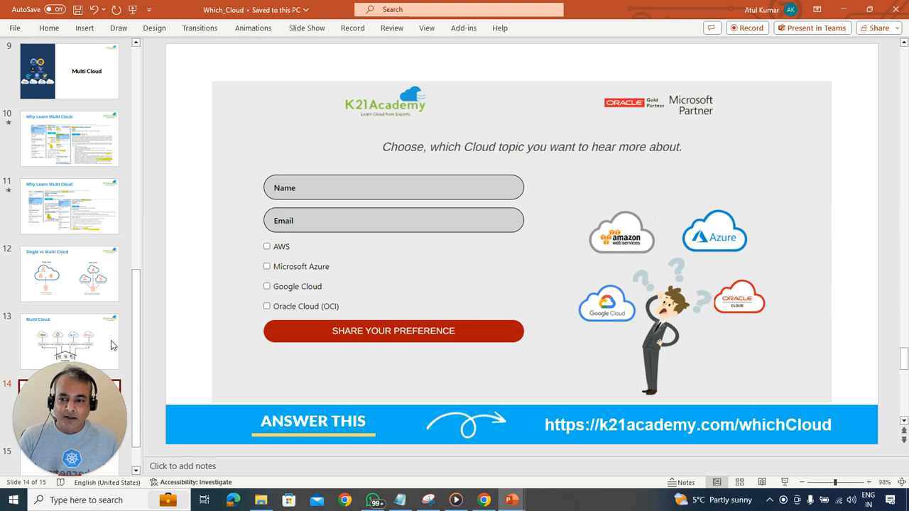
scroll(down, 3)
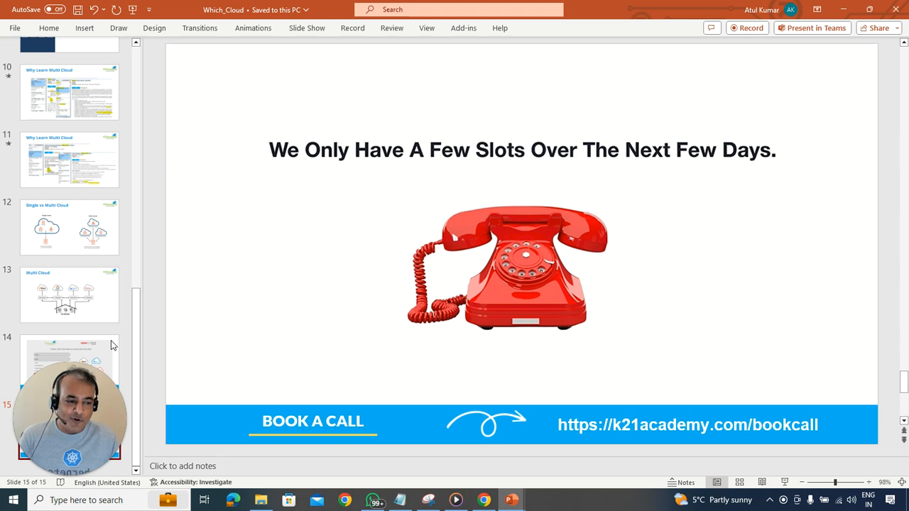
click(69, 71)
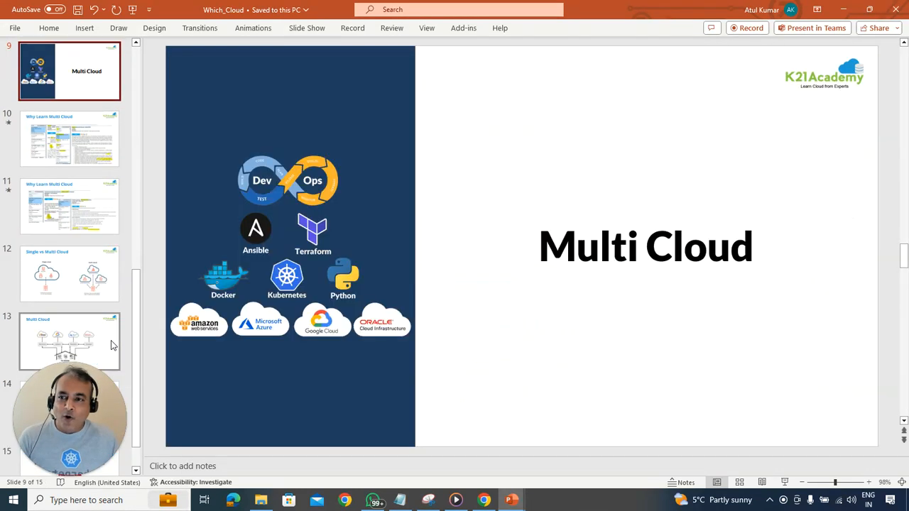